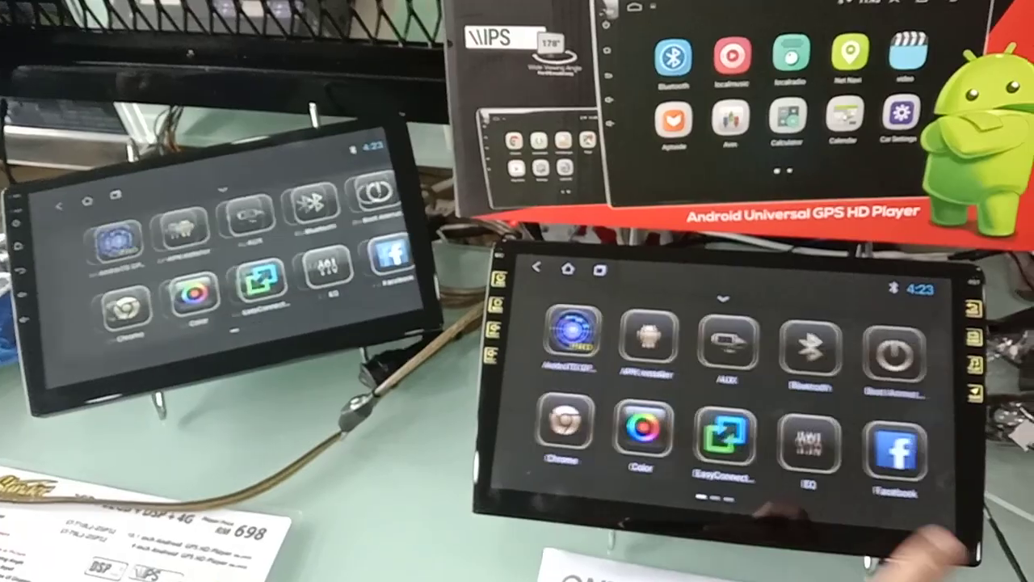
scroll("left", 3)
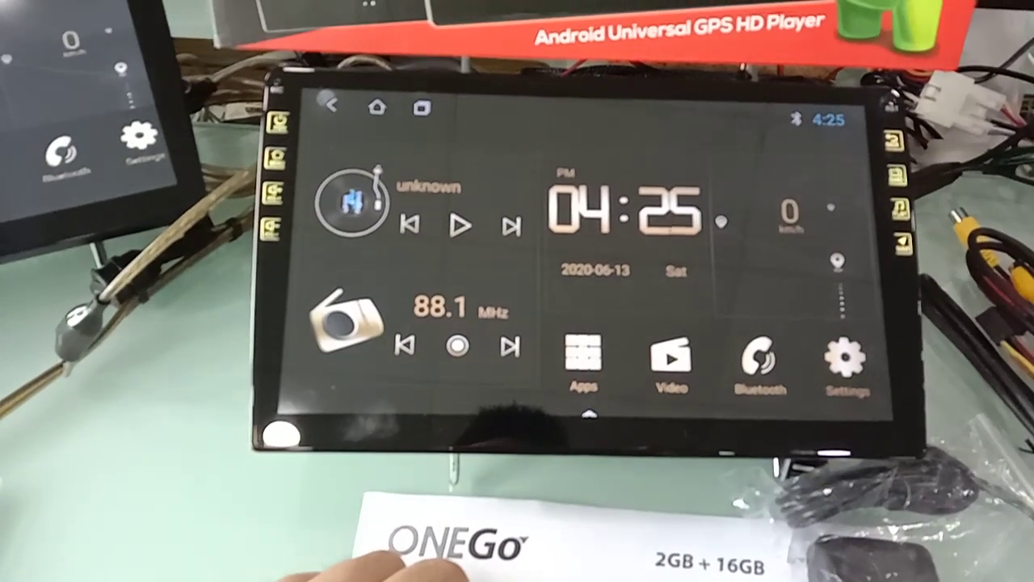
left_click(583, 359)
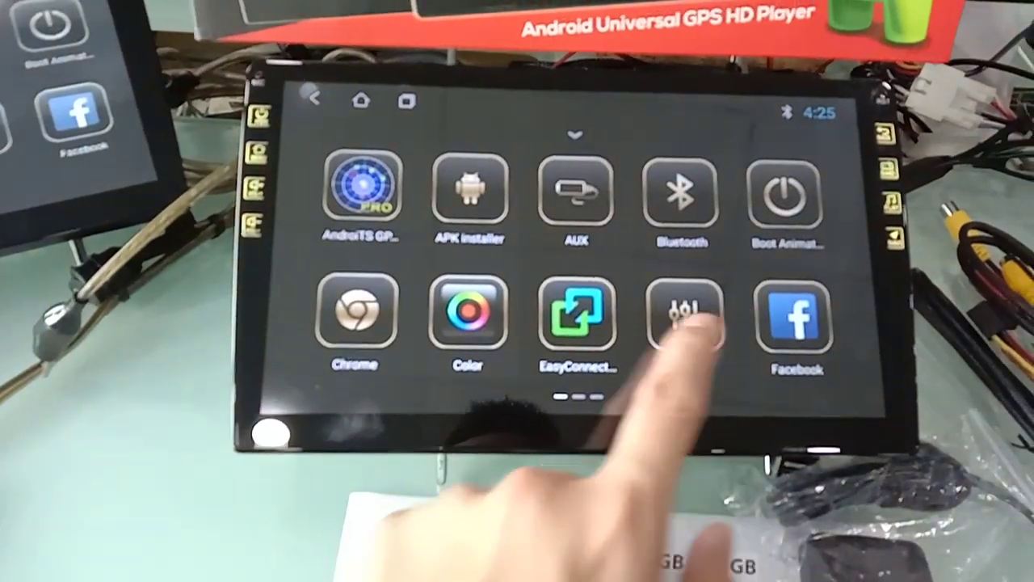